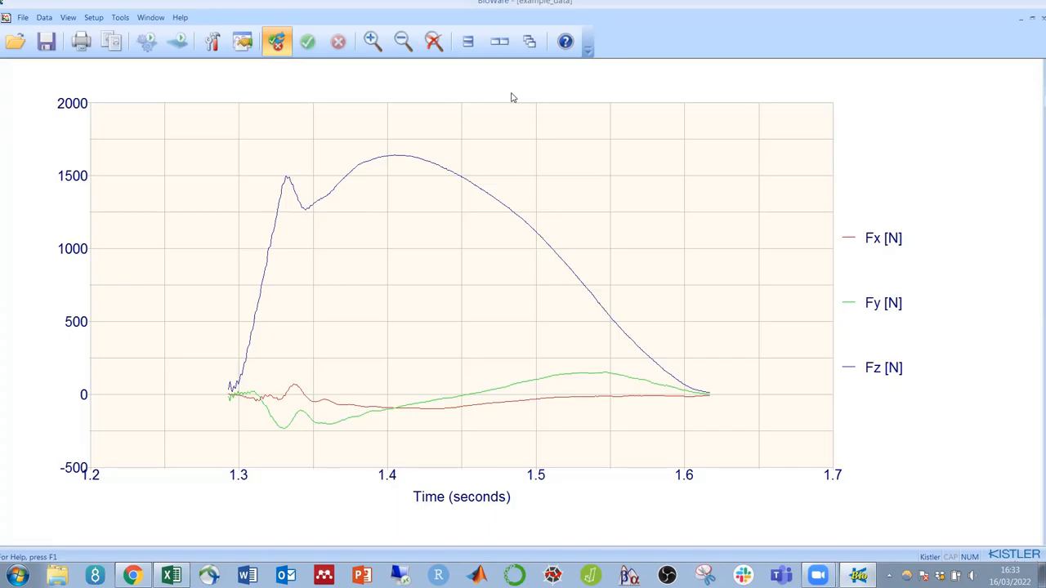
Show the Statistics table for the Fx, Fy and Fz force channels via View > Statistics
{"action": "left_click", "coordinate": [75, 17]}
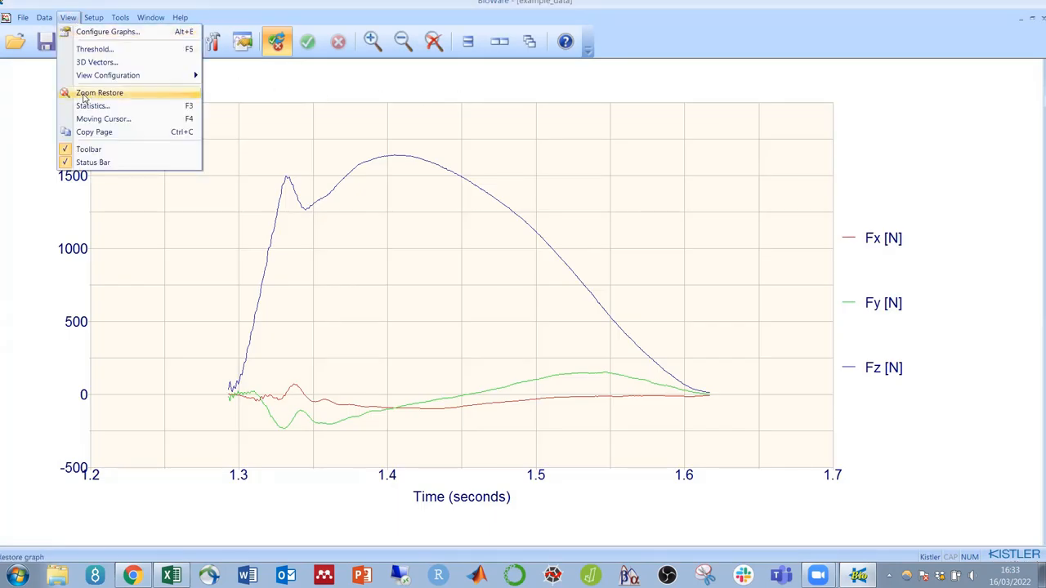
{"action": "left_click", "coordinate": [94, 104]}
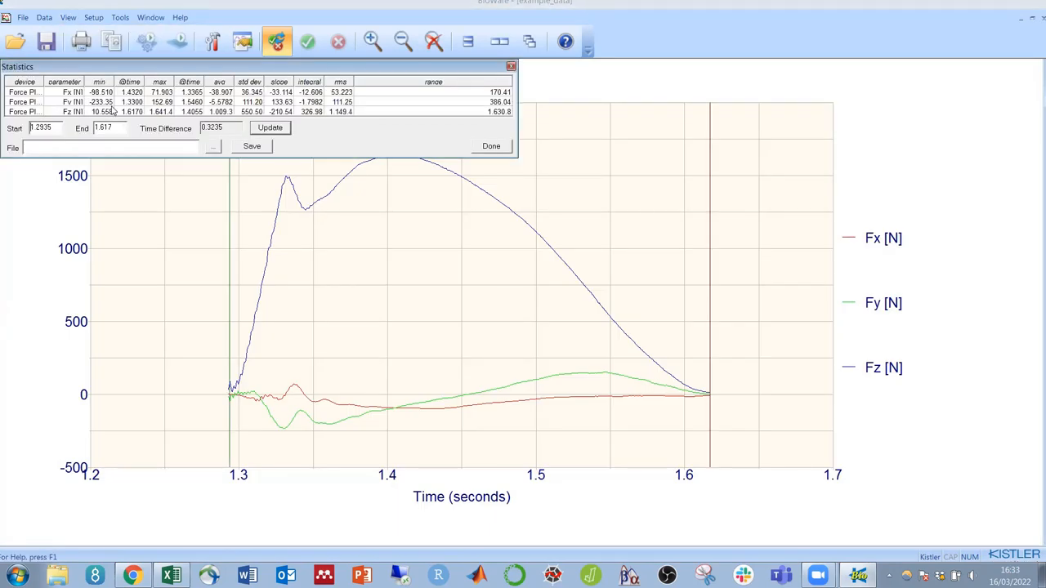
{"action": "mouse_move", "coordinate": [264, 64]}
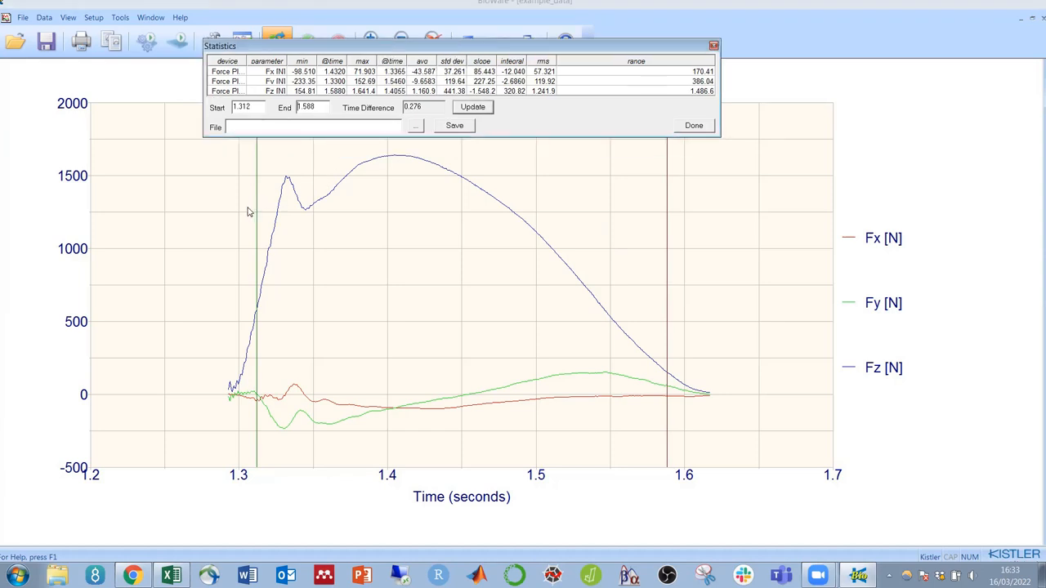
{"action": "mouse_move", "coordinate": [572, 189]}
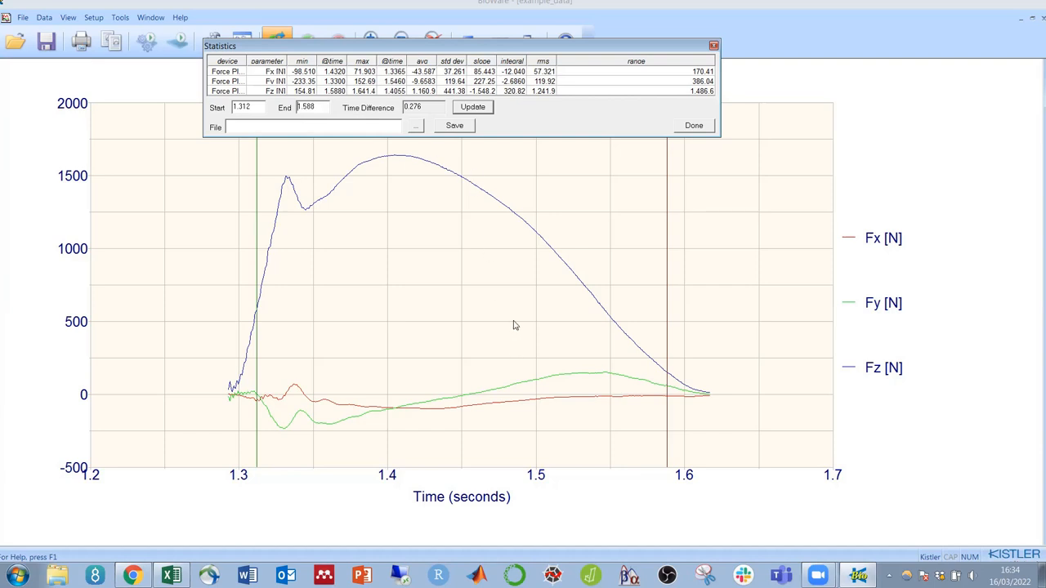
{"action": "mouse_move", "coordinate": [503, 337]}
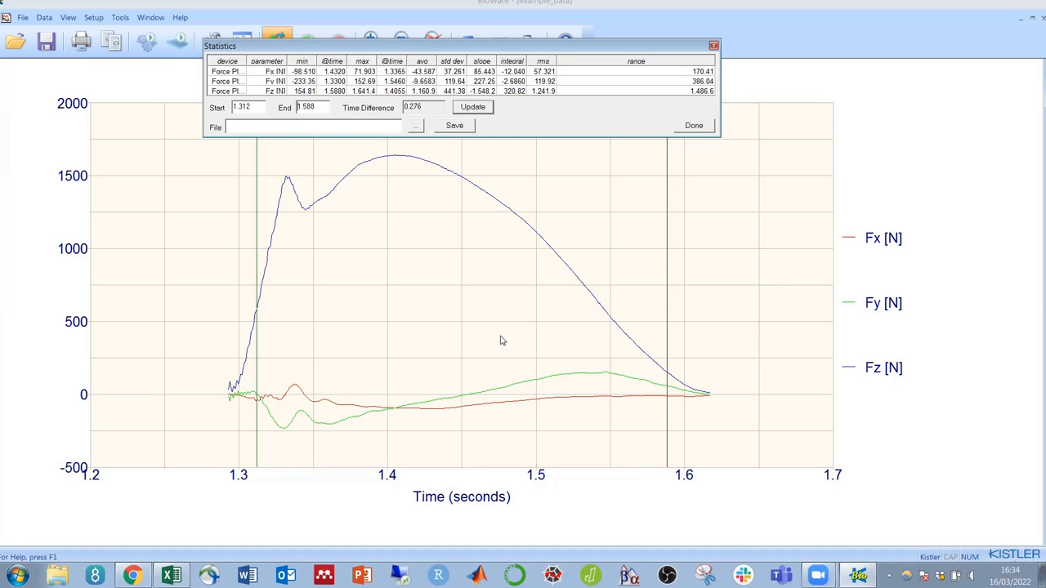
{"action": "mouse_move", "coordinate": [691, 317]}
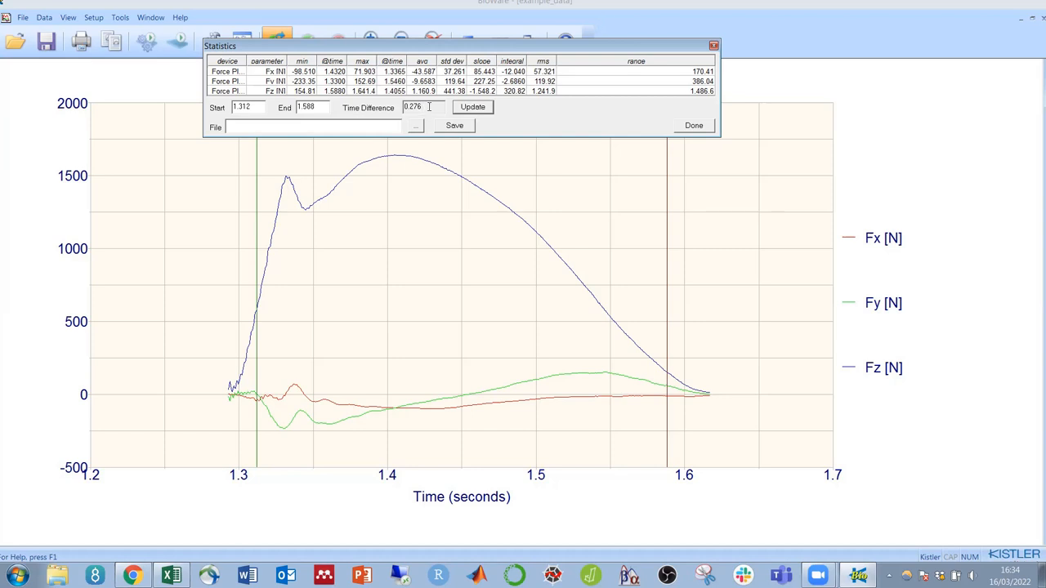
{"action": "mouse_move", "coordinate": [711, 414]}
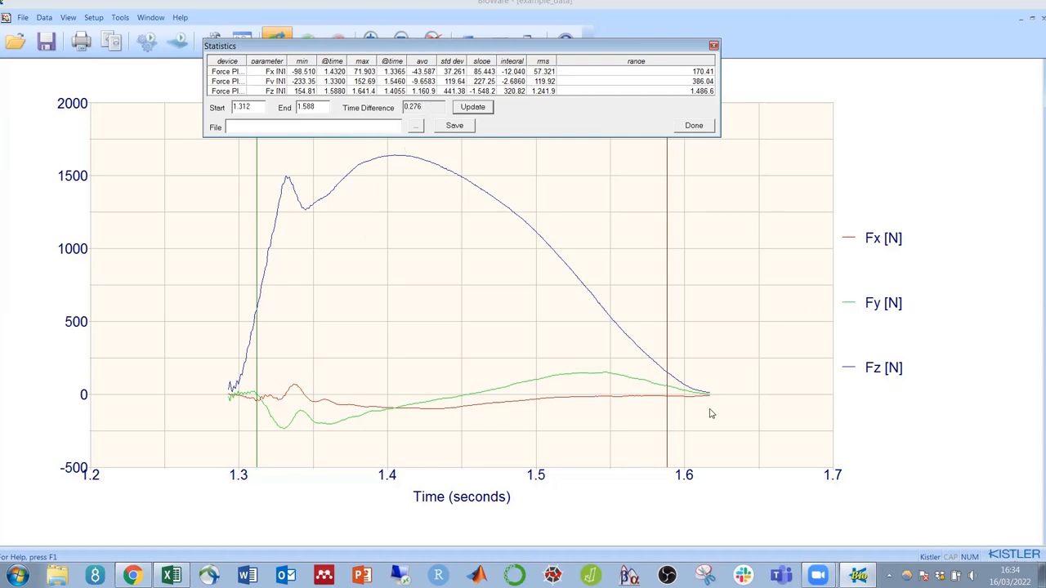
{"action": "mouse_move", "coordinate": [712, 420]}
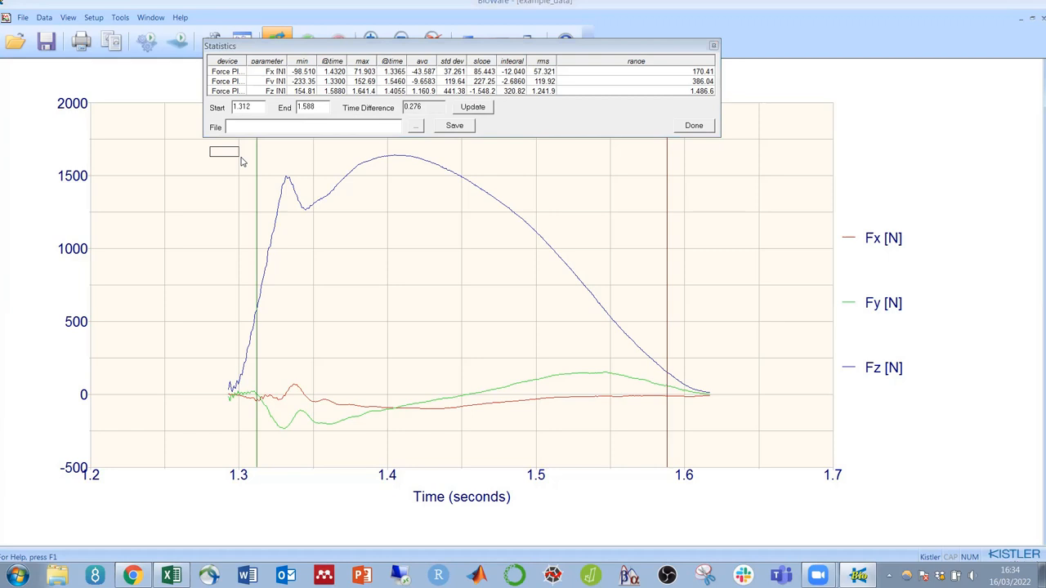
Zoom into 1.2–1.6 s and place the end marker near 1.45 s at the first Fz peak
{"action": "left_click_drag", "start_coordinate": [241, 162], "coordinate": [529, 297]}
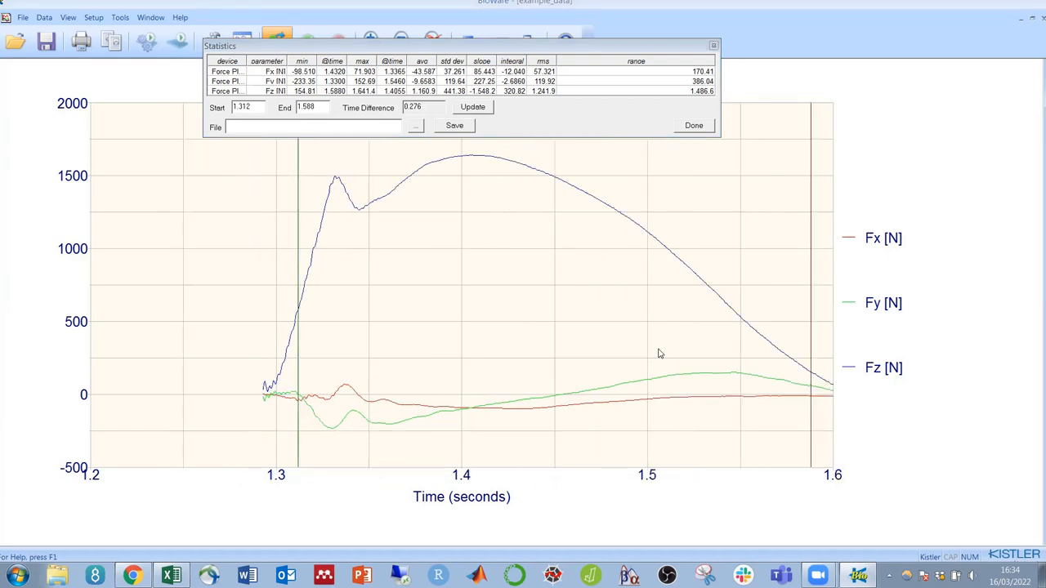
{"action": "left_click", "coordinate": [418, 291]}
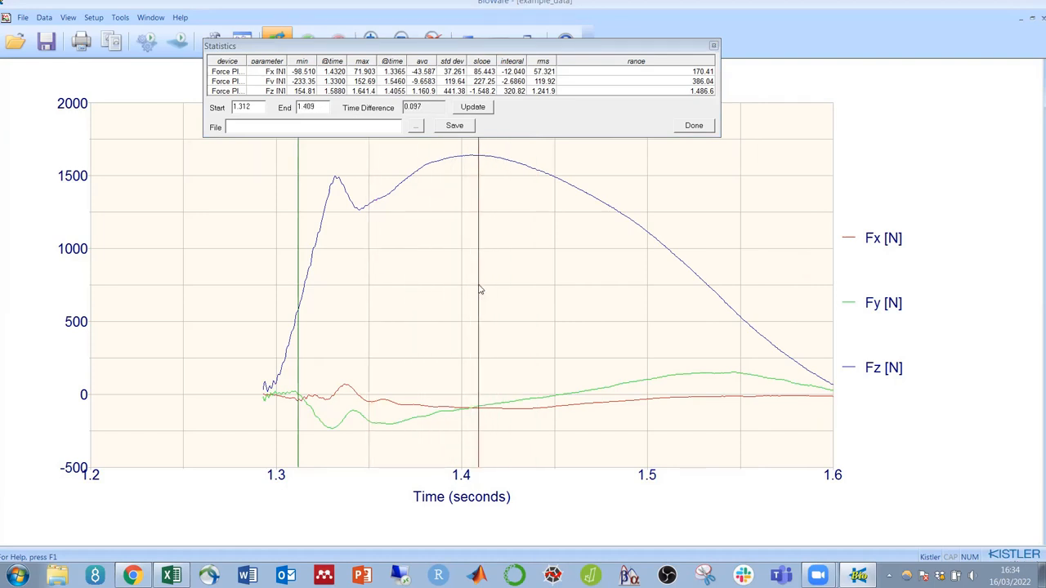
{"action": "left_click_drag", "start_coordinate": [481, 285], "coordinate": [564, 286]}
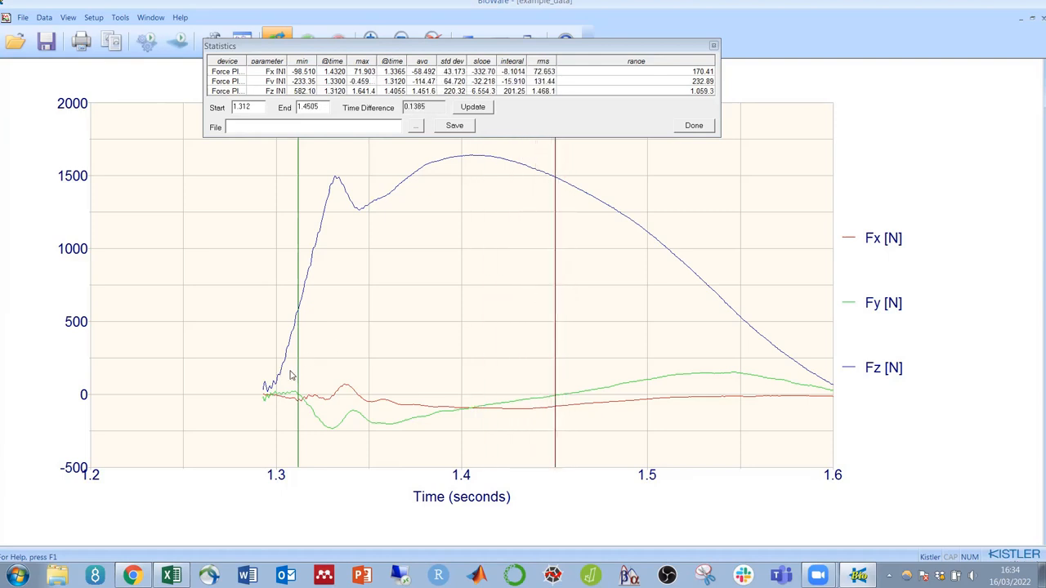
Fine-tune the end marker in the low-force onset region and restore the full force view
{"action": "left_click_drag", "start_coordinate": [261, 319], "coordinate": [604, 449]}
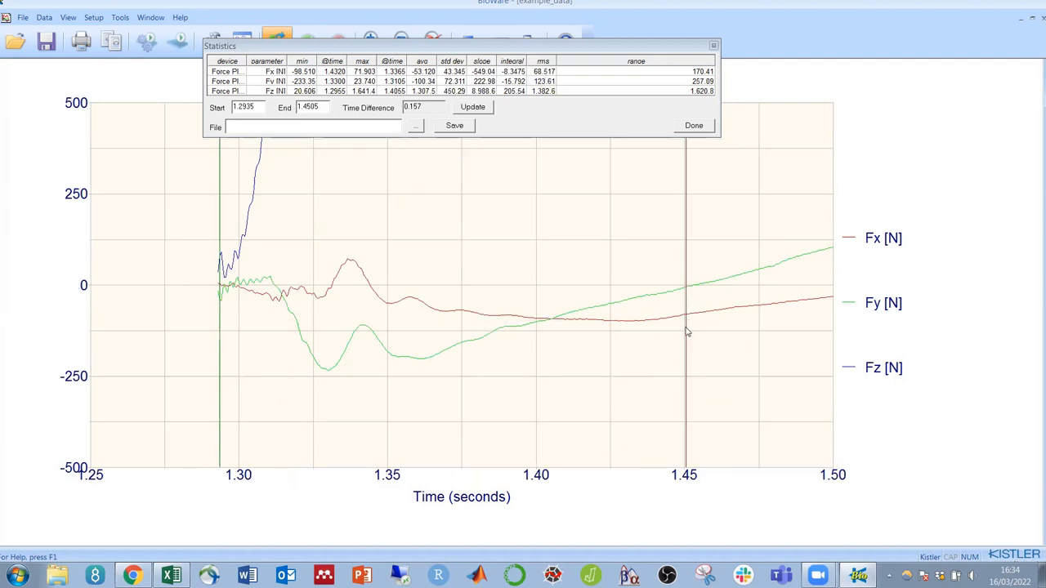
{"action": "left_click_drag", "start_coordinate": [685, 327], "coordinate": [706, 338]}
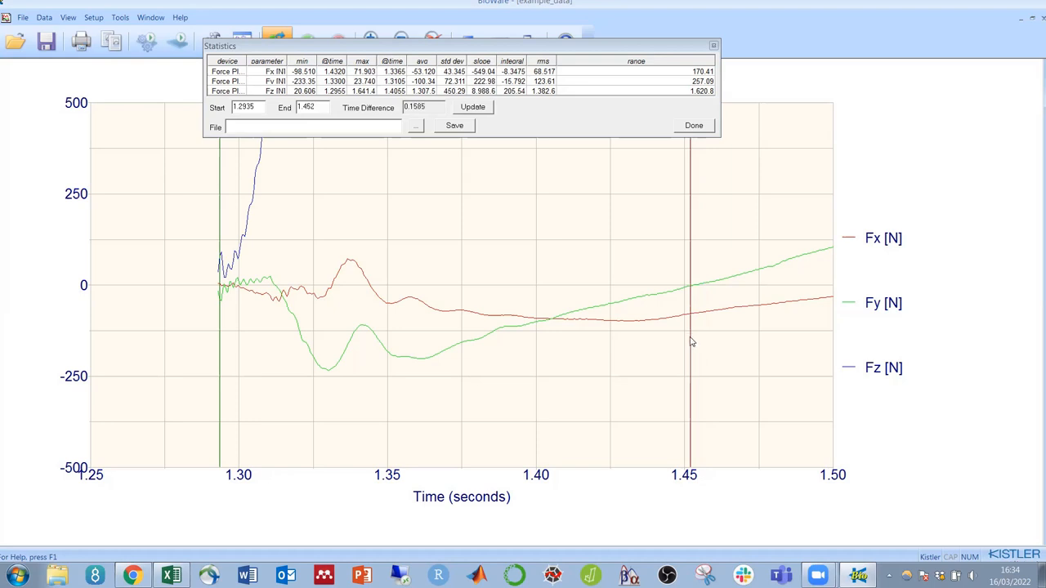
{"action": "left_click", "coordinate": [471, 108]}
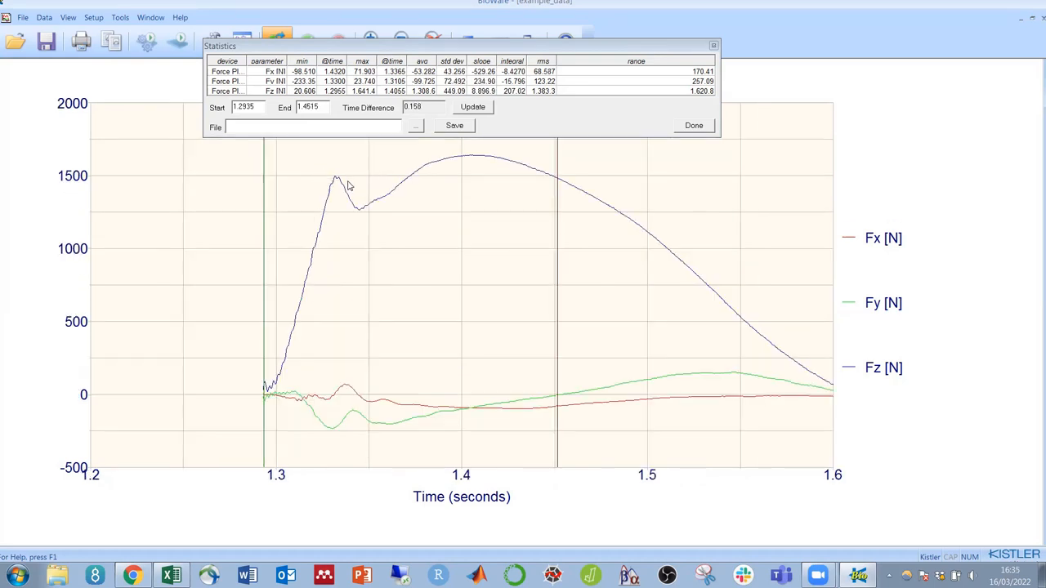
{"action": "mouse_move", "coordinate": [335, 167]}
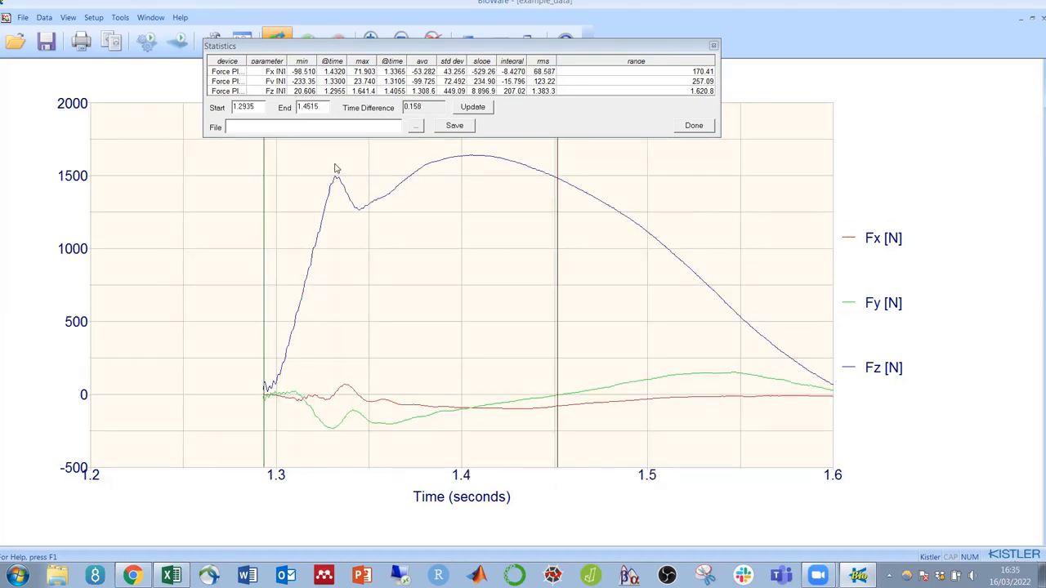
{"action": "mouse_move", "coordinate": [559, 196]}
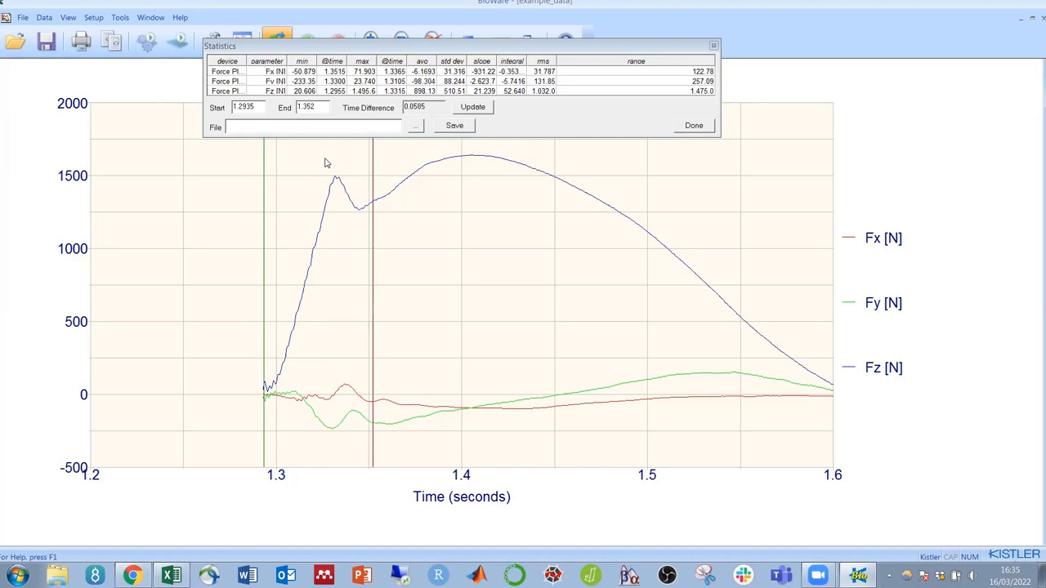
{"action": "mouse_move", "coordinate": [360, 247]}
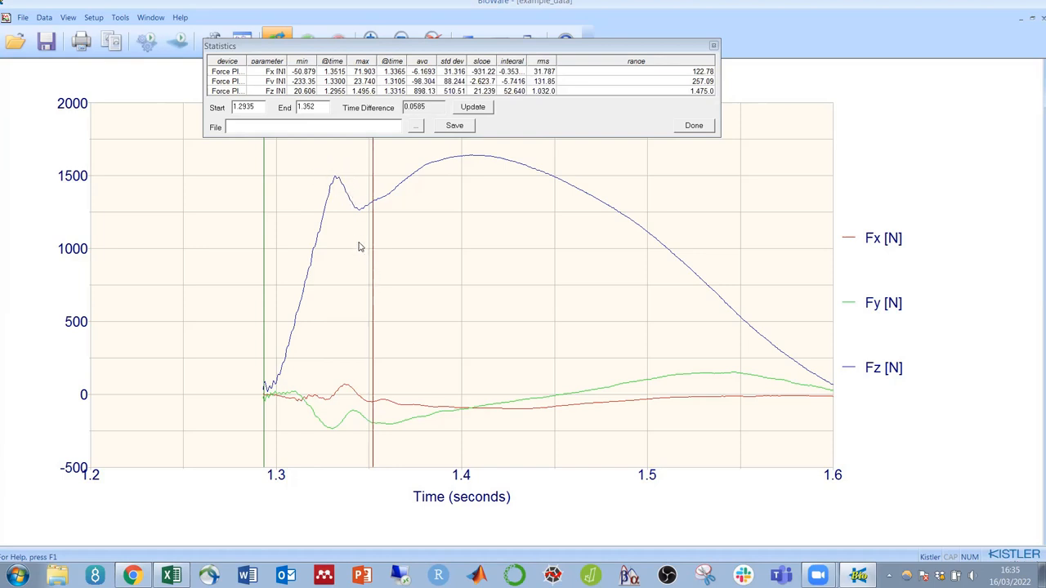
{"action": "mouse_move", "coordinate": [331, 216]}
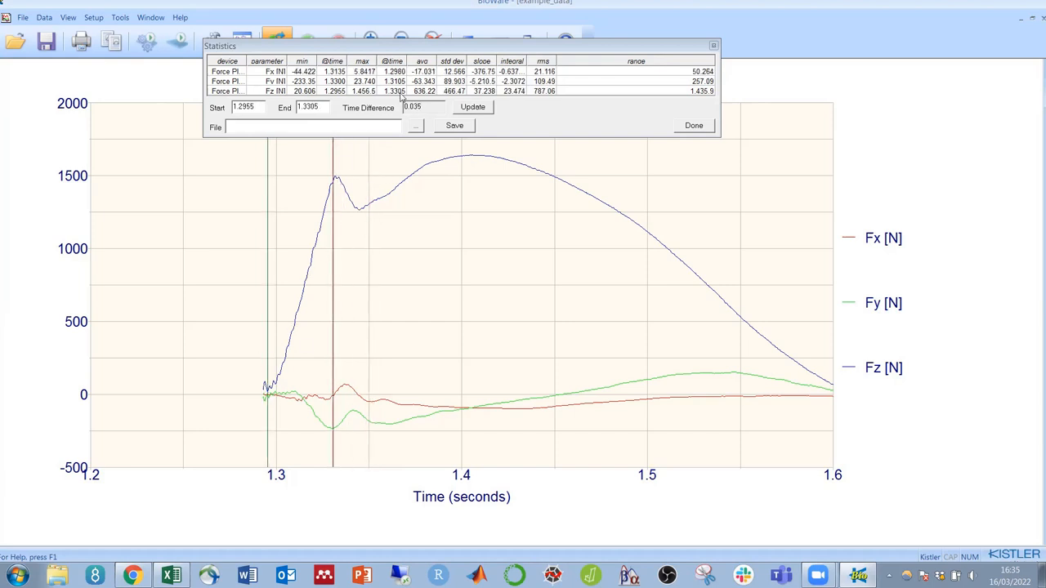
Save the Fx, Fy and Fz statistics to a text file named 'results'
{"action": "left_click", "coordinate": [470, 108]}
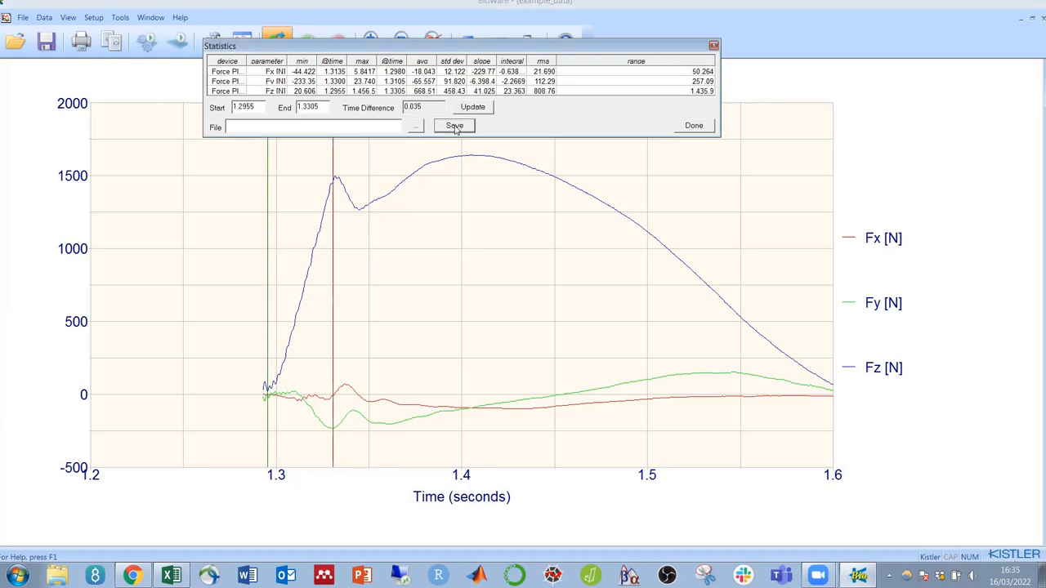
{"action": "left_click", "coordinate": [454, 124]}
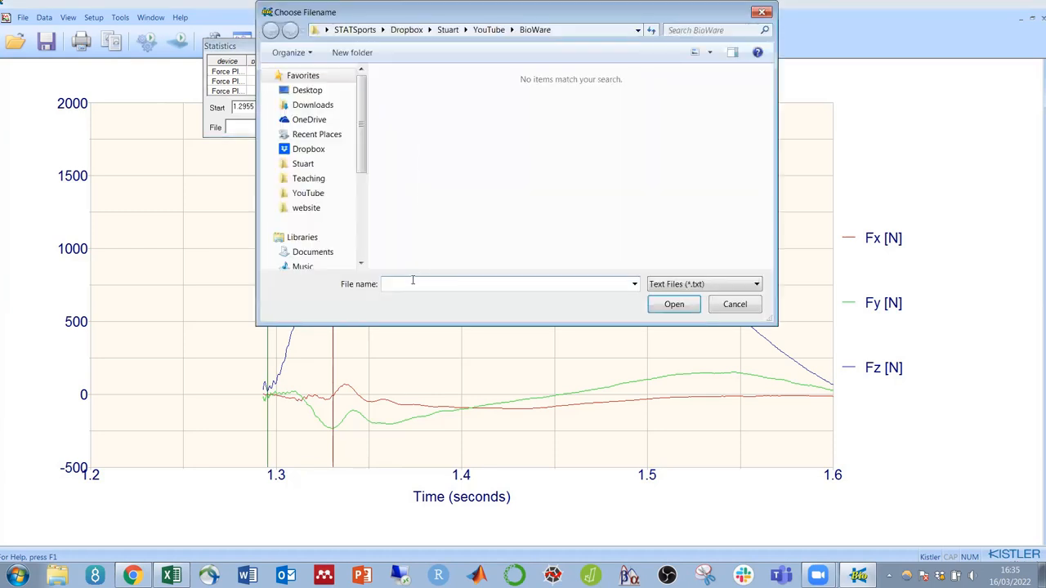
{"action": "type", "text": "results"}
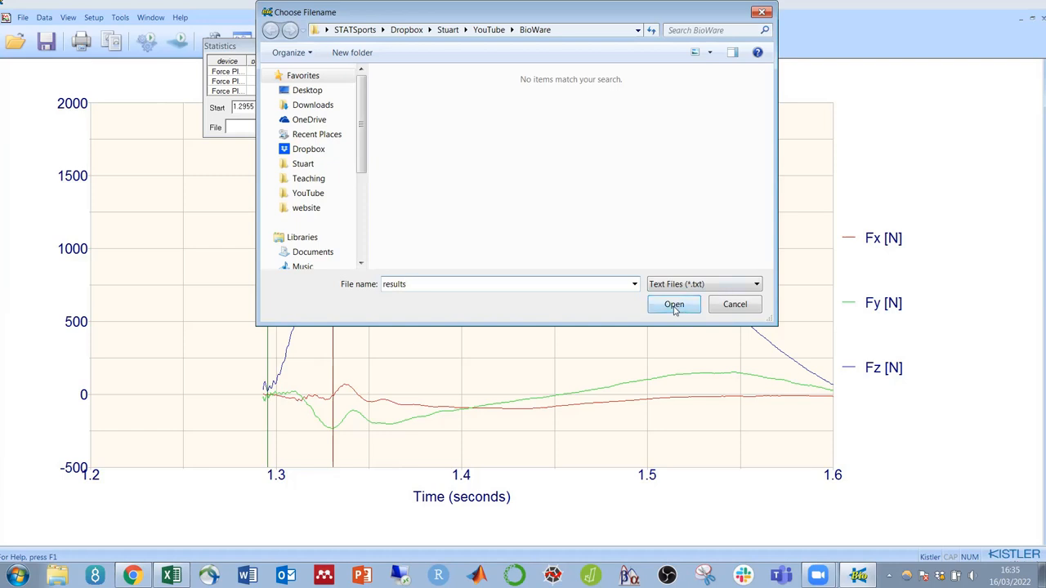
{"action": "left_click", "coordinate": [673, 304]}
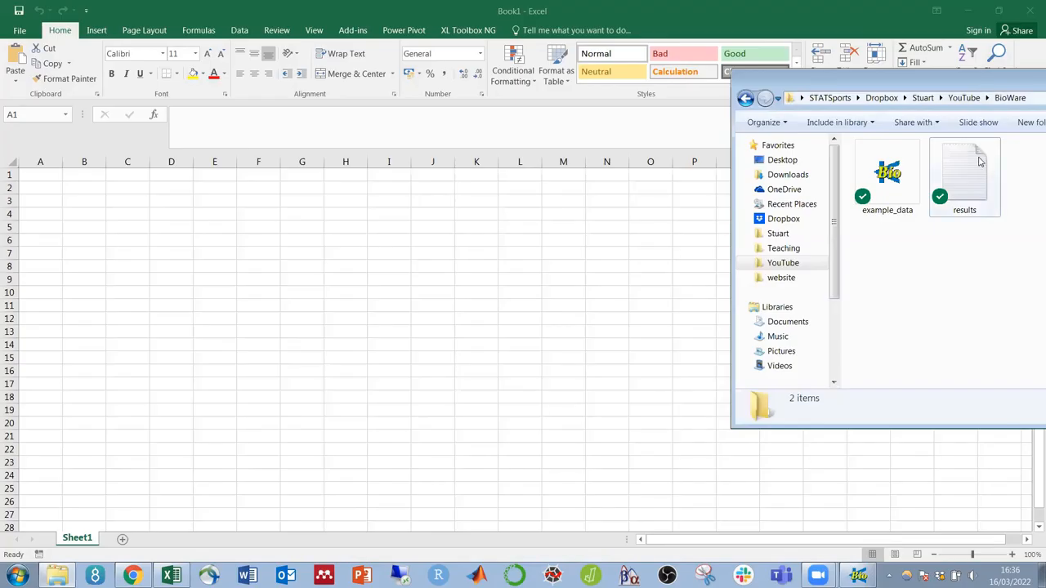
View the results file in Excel and return to the force plot
{"action": "double_click", "coordinate": [964, 172]}
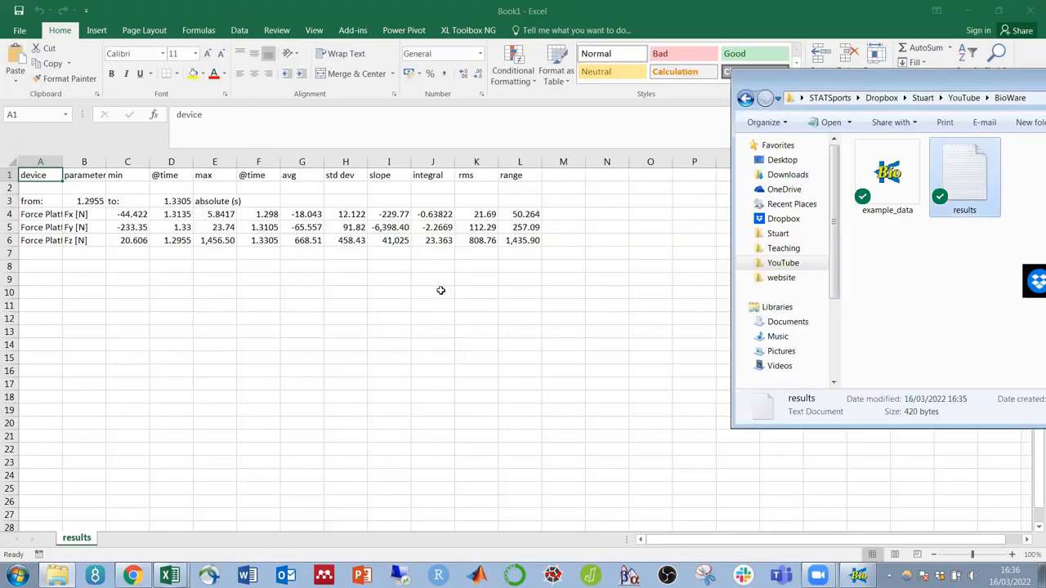
{"action": "left_click", "coordinate": [857, 573]}
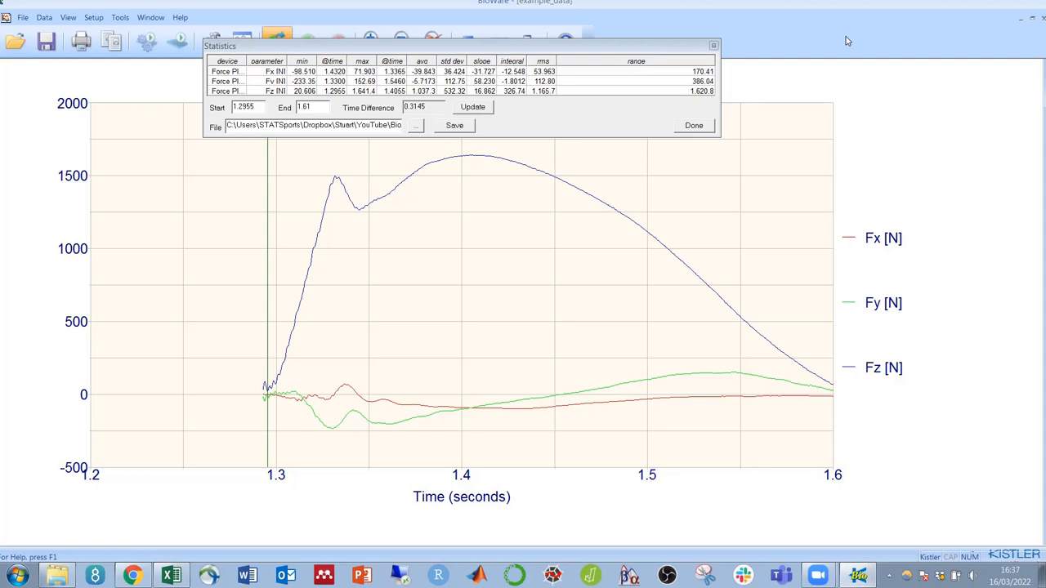
Close Statistics and start Save As with the file type set to Text Files (*.txt)
{"action": "left_click", "coordinate": [693, 124]}
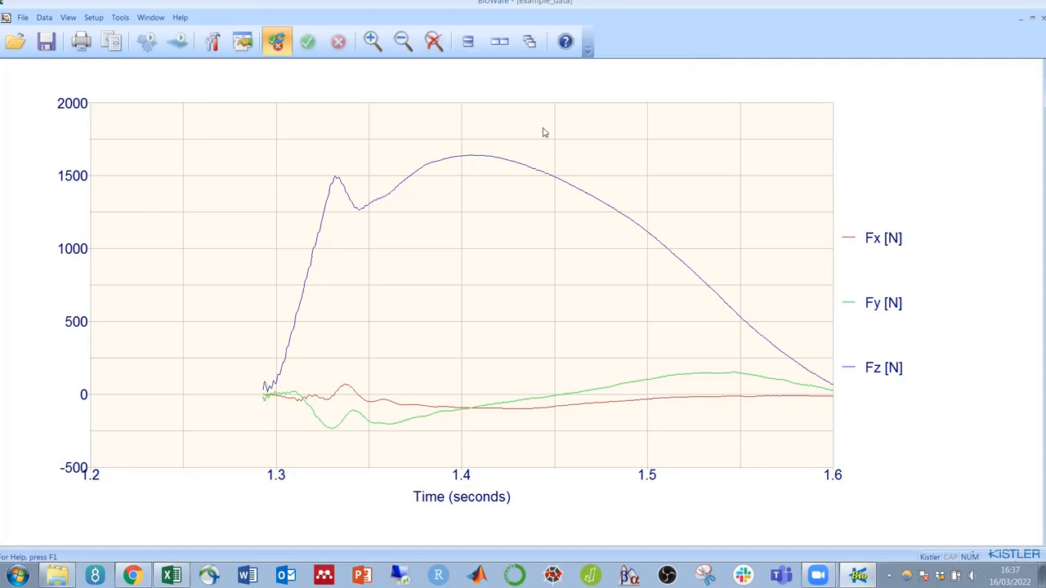
{"action": "mouse_move", "coordinate": [514, 102]}
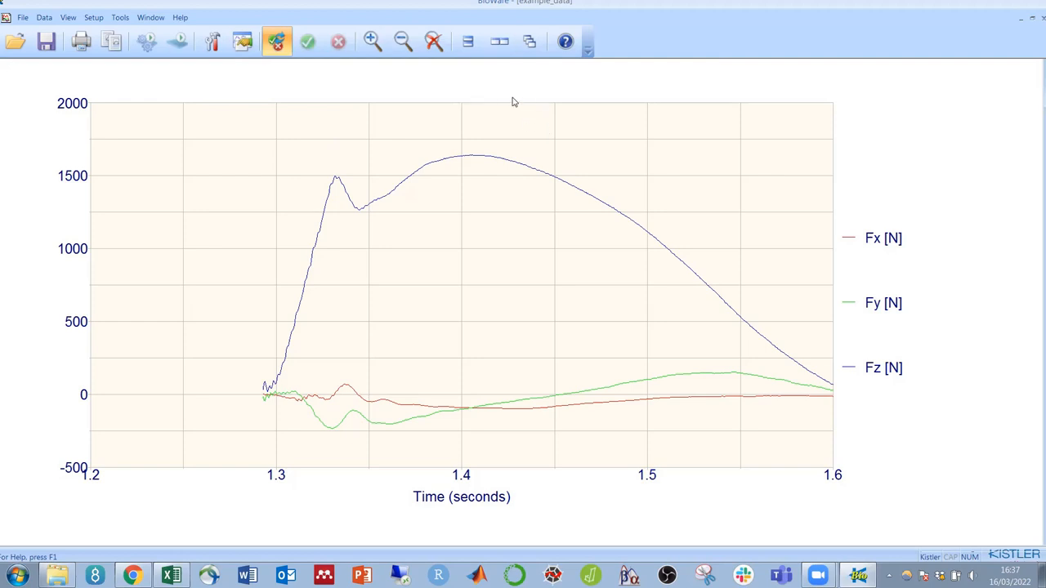
{"action": "mouse_move", "coordinate": [464, 91]}
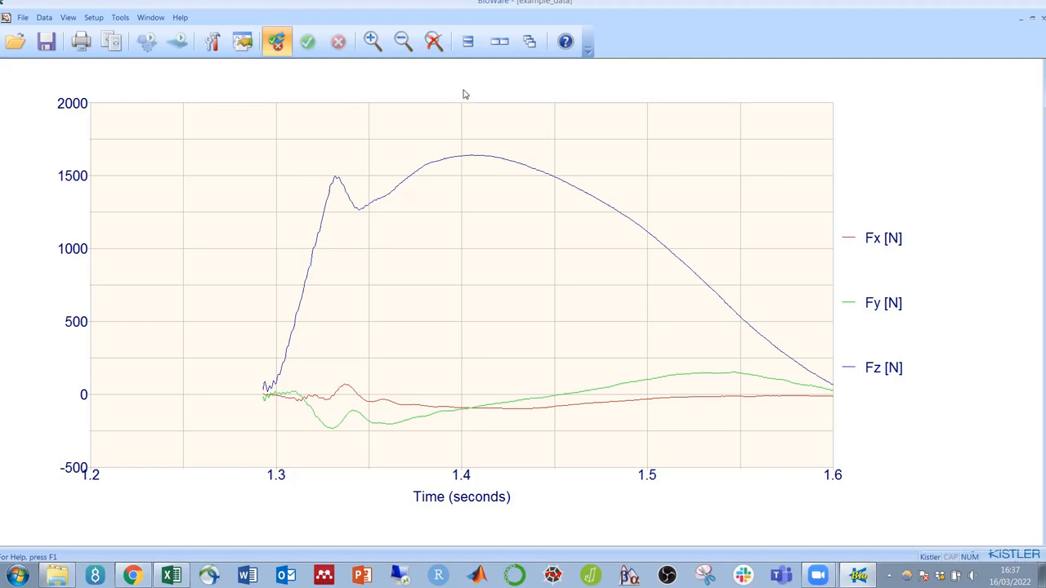
{"action": "left_click", "coordinate": [30, 16]}
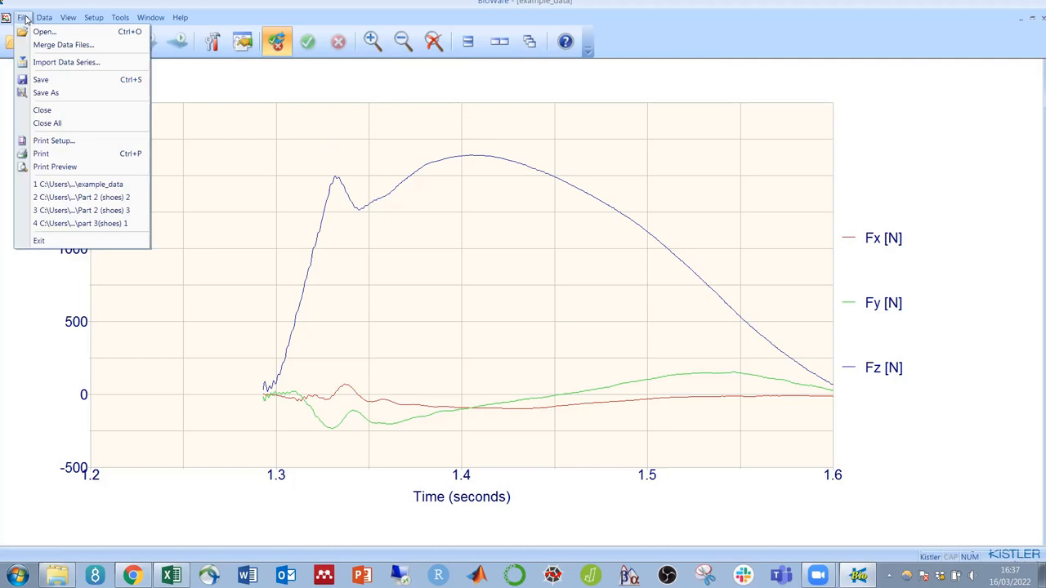
{"action": "left_click", "coordinate": [48, 96]}
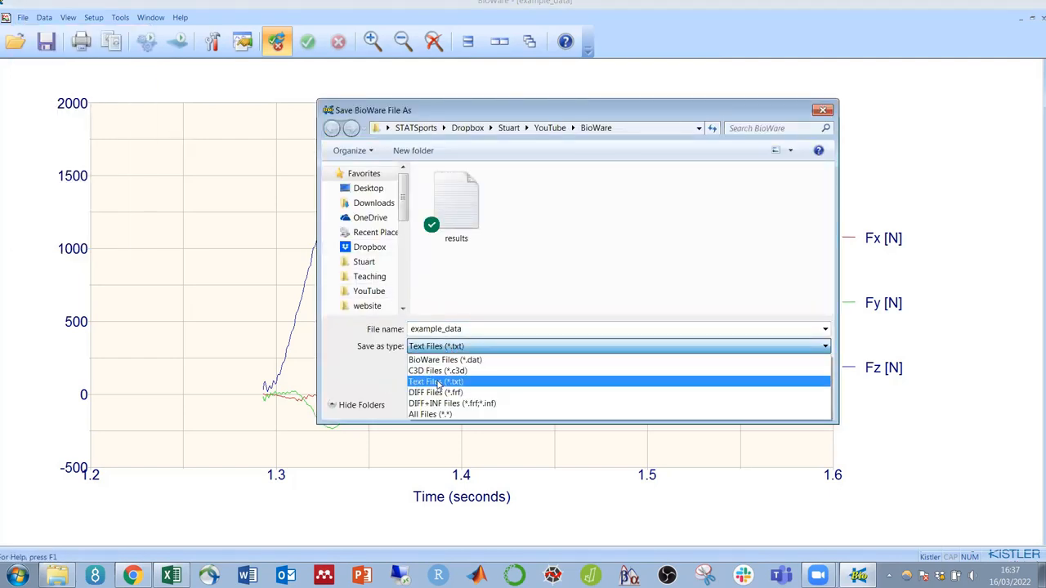
{"action": "left_click", "coordinate": [434, 382]}
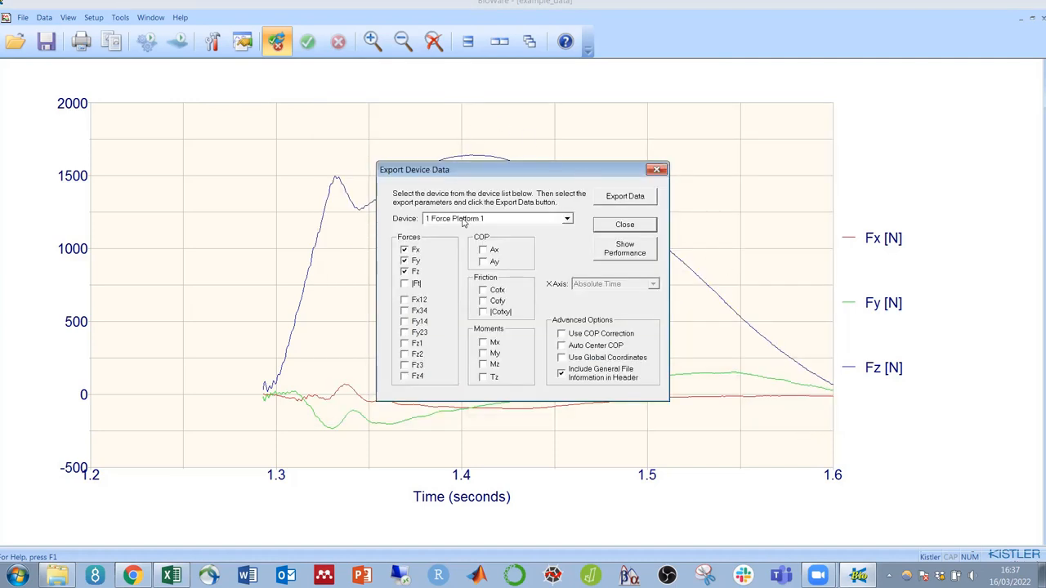
Keep Fx, Fy and Fz ticked for Force Platform 1 and select the exported example_data.txt file
{"action": "left_click", "coordinate": [405, 260]}
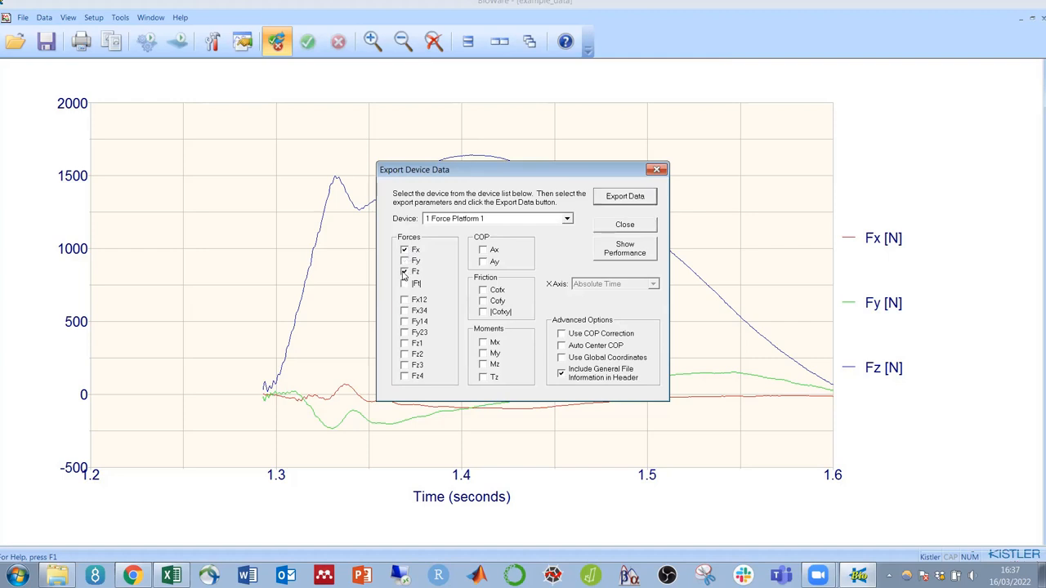
{"action": "left_click", "coordinate": [403, 261]}
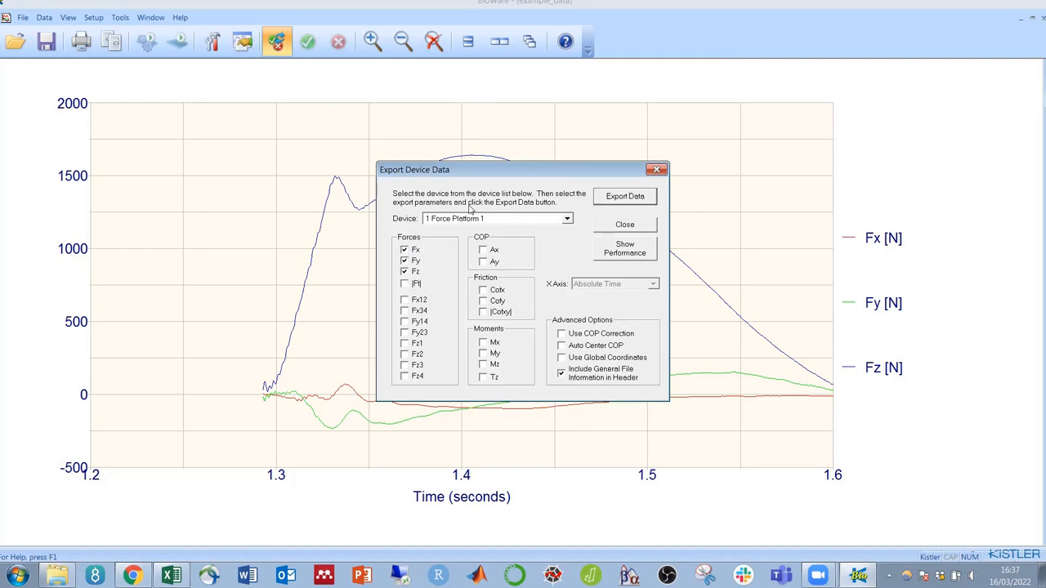
{"action": "mouse_move", "coordinate": [487, 221]}
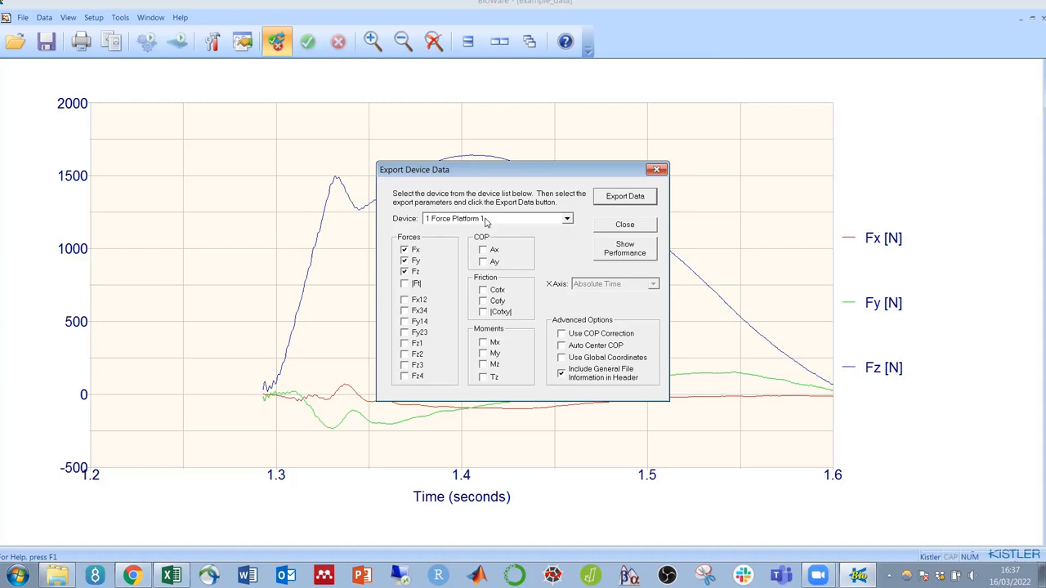
{"action": "mouse_move", "coordinate": [494, 265]}
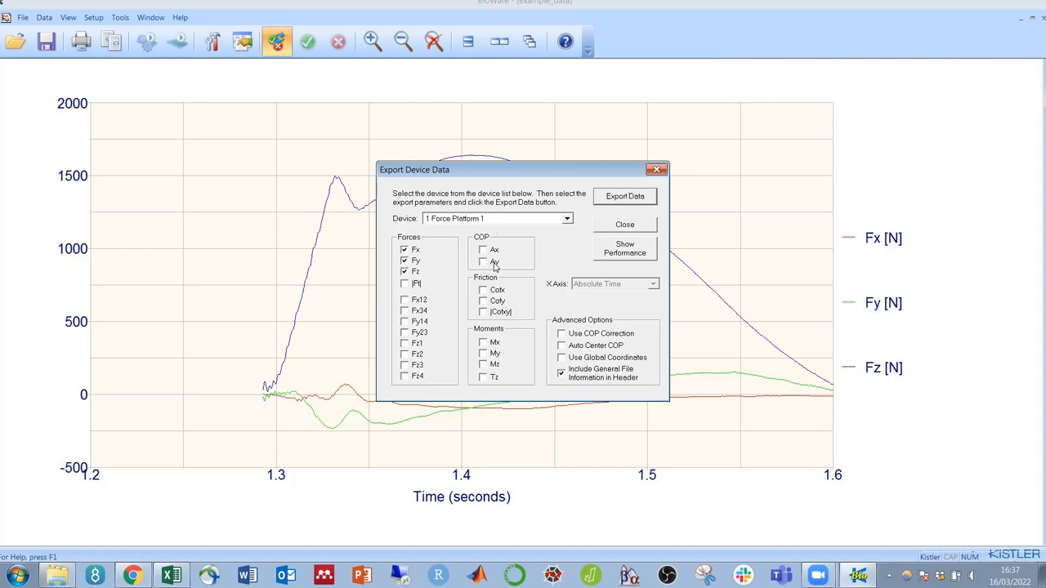
{"action": "mouse_move", "coordinate": [517, 286]}
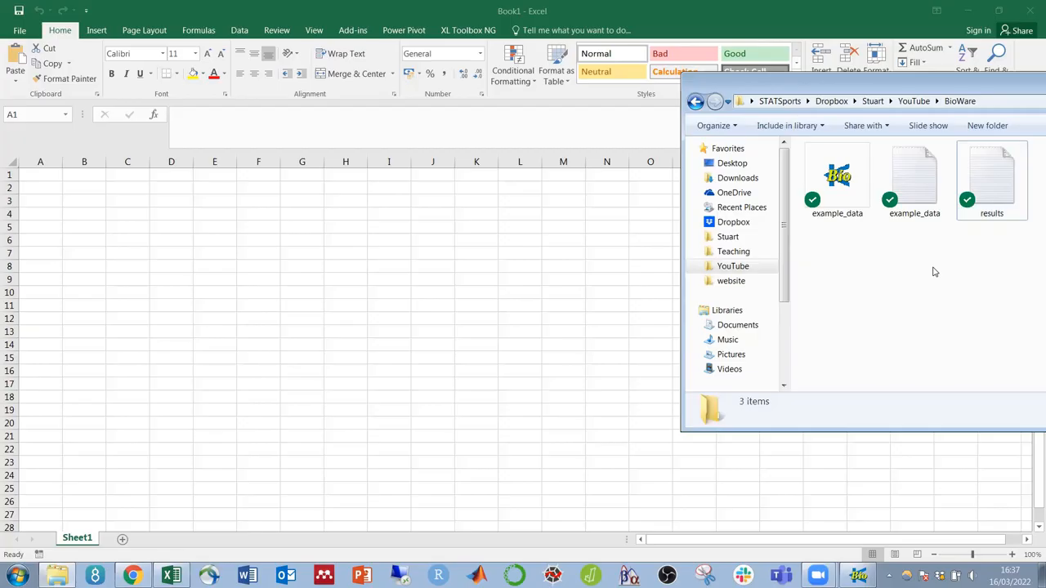
{"action": "left_click", "coordinate": [915, 177]}
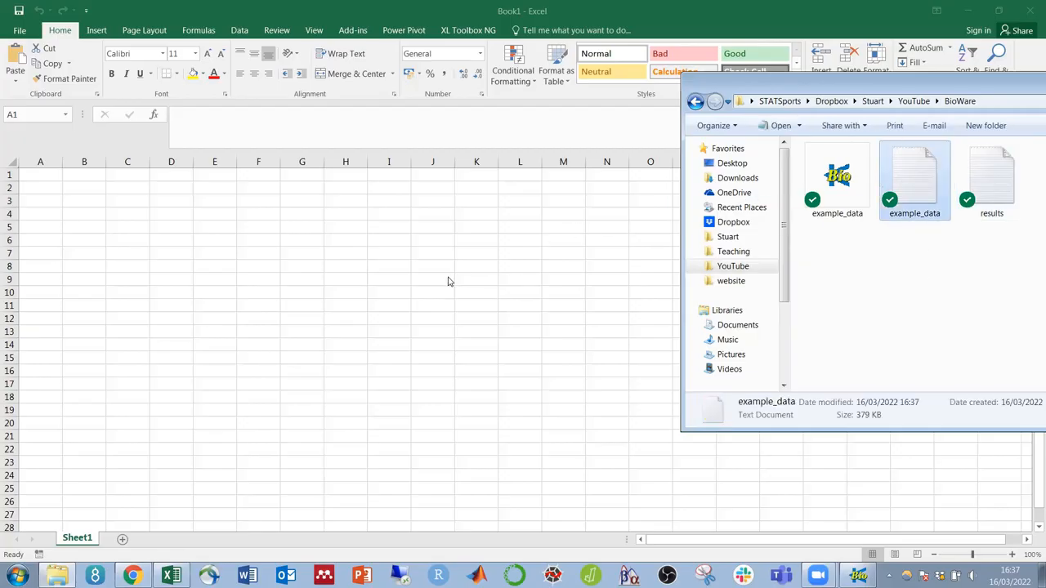